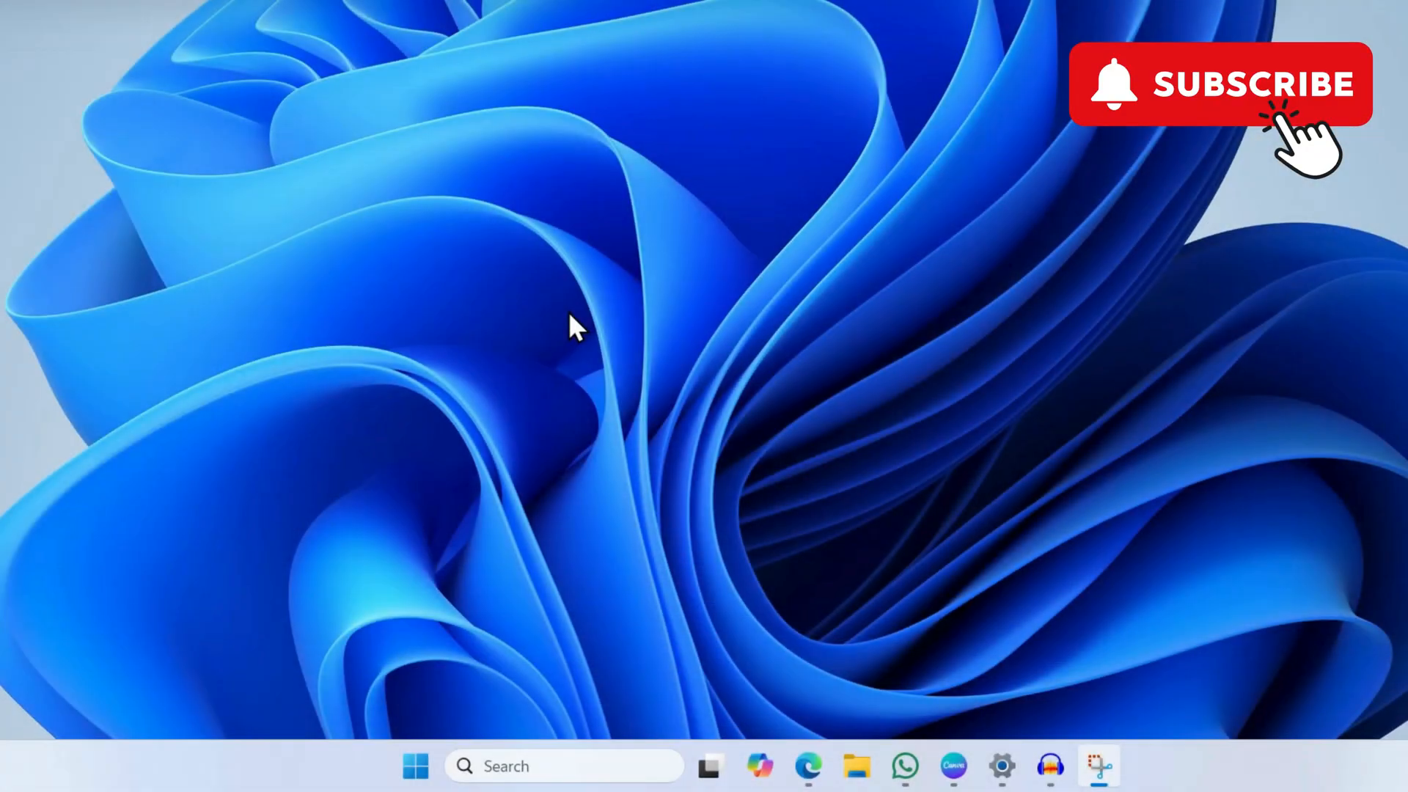
# Open Device Manager from the Start button's power user menu
pyautogui.rightClick(416, 787)
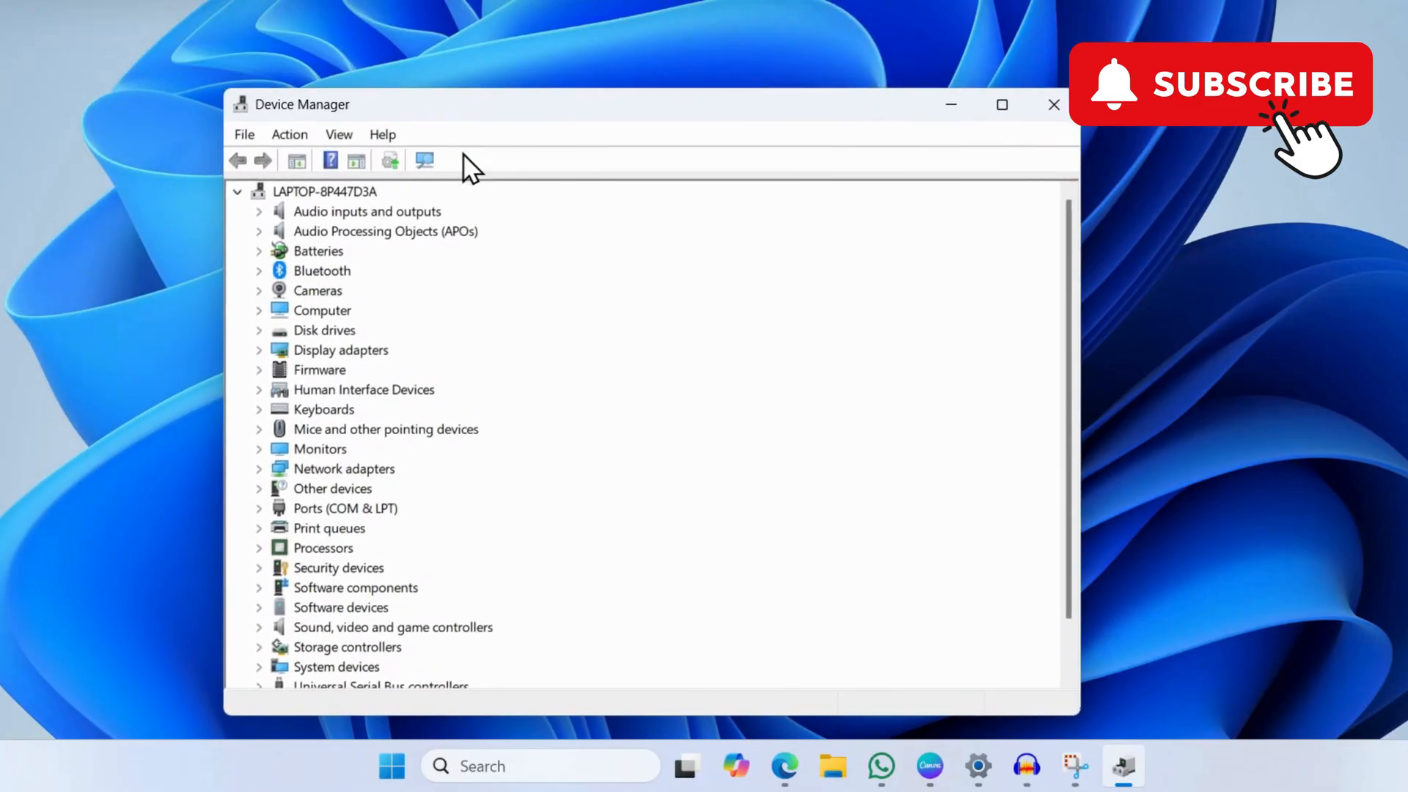
# Uninstall Microsoft AC Adapter and Microsoft ACPI-Compliant Control Method Battery under Batteries
pyautogui.click(258, 251)
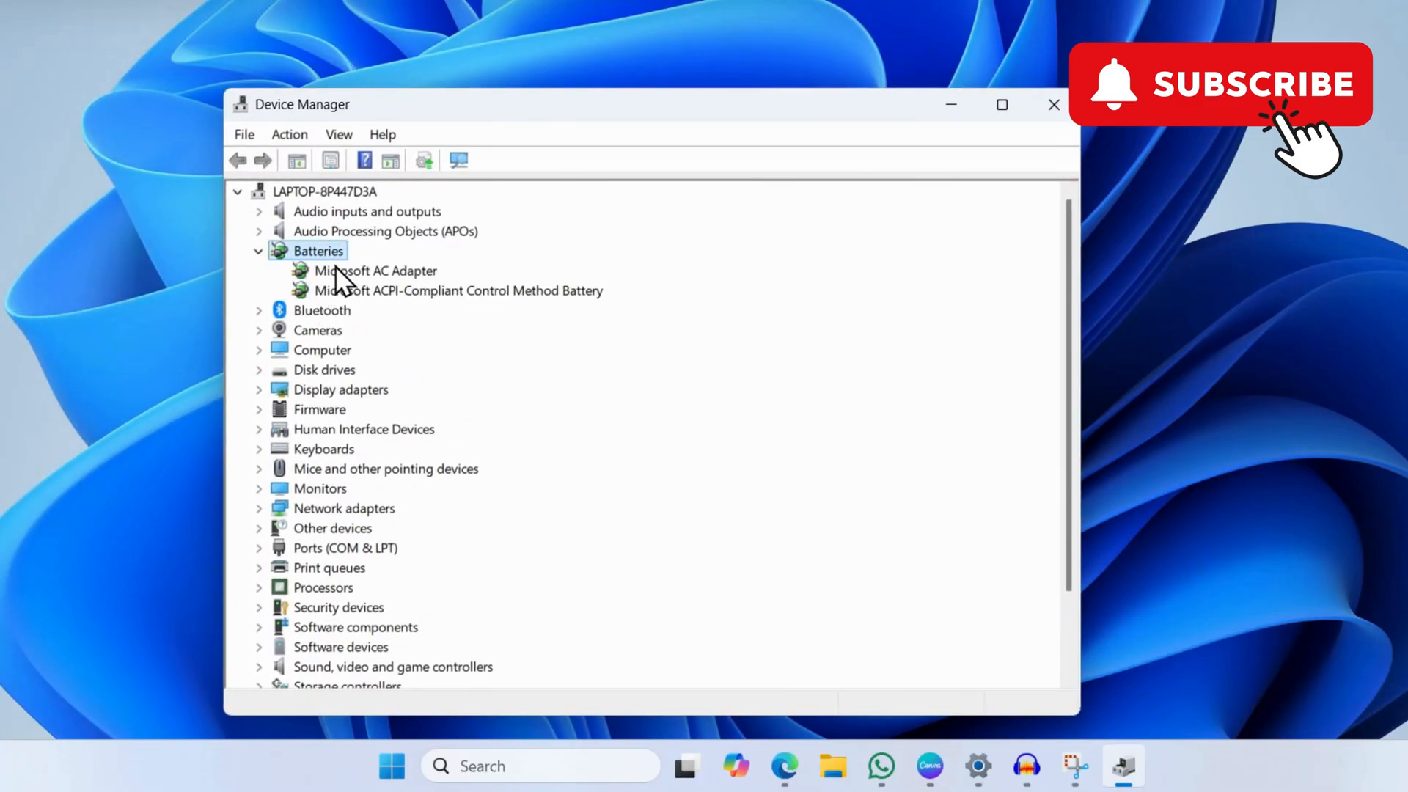
pyautogui.click(375, 271)
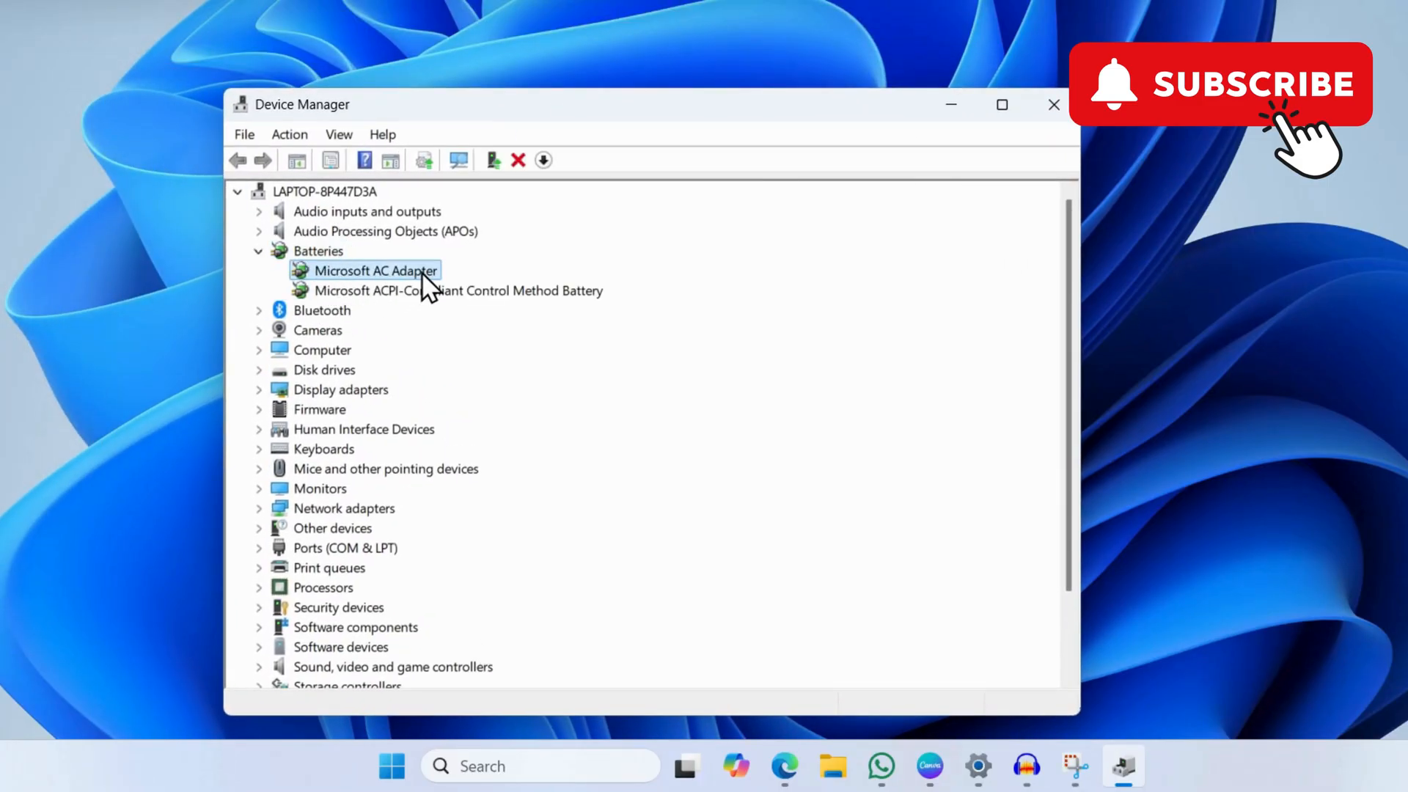
pyautogui.rightClick(375, 270)
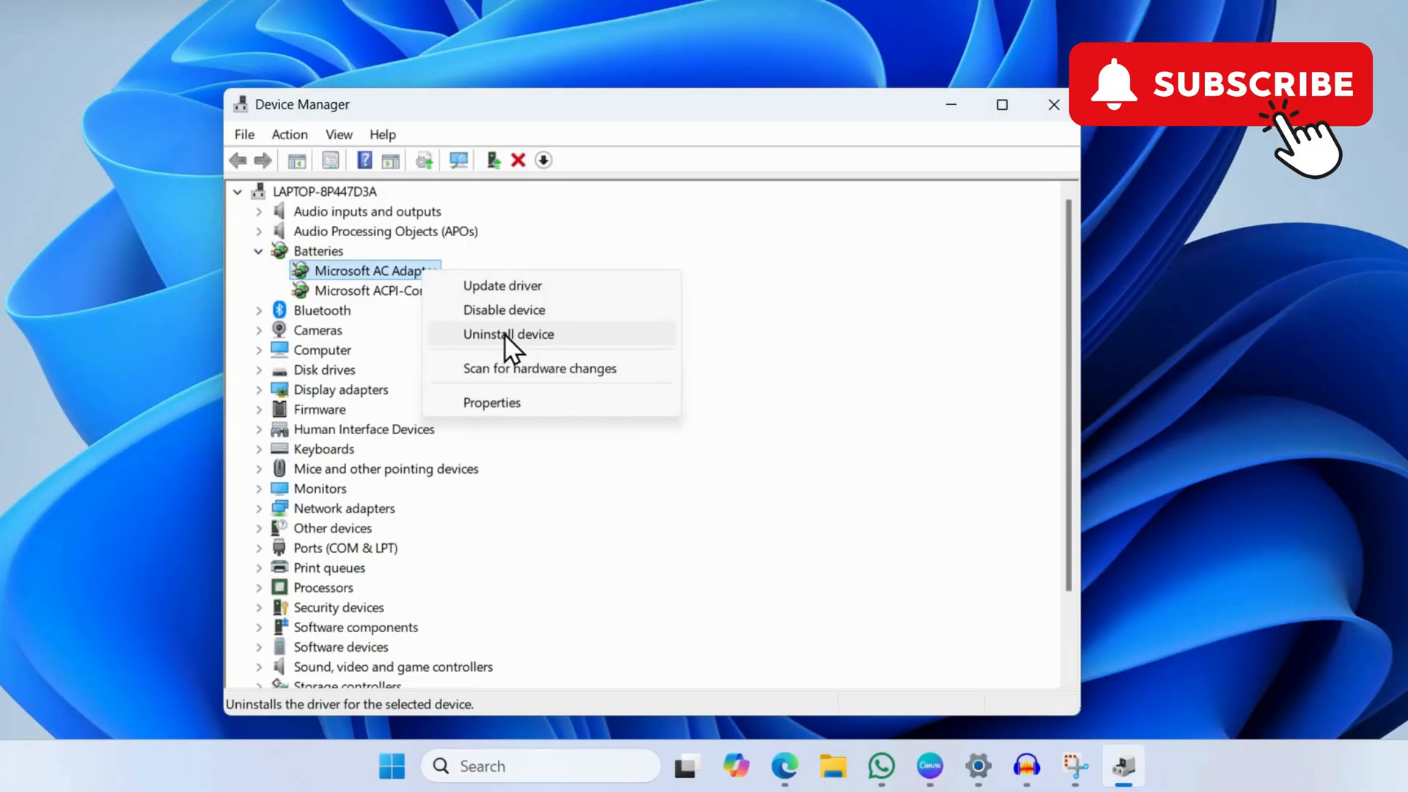
pyautogui.click(508, 335)
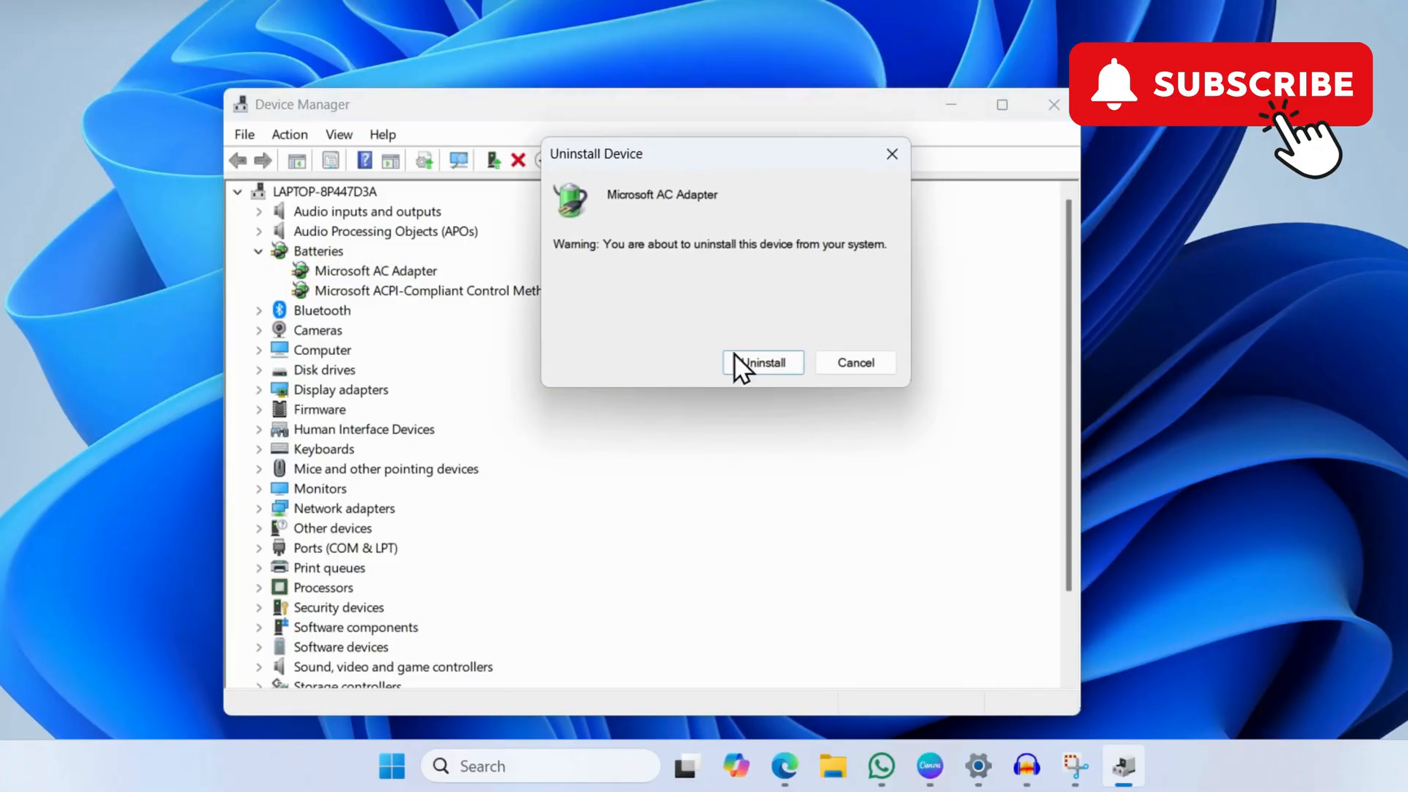
pyautogui.click(762, 362)
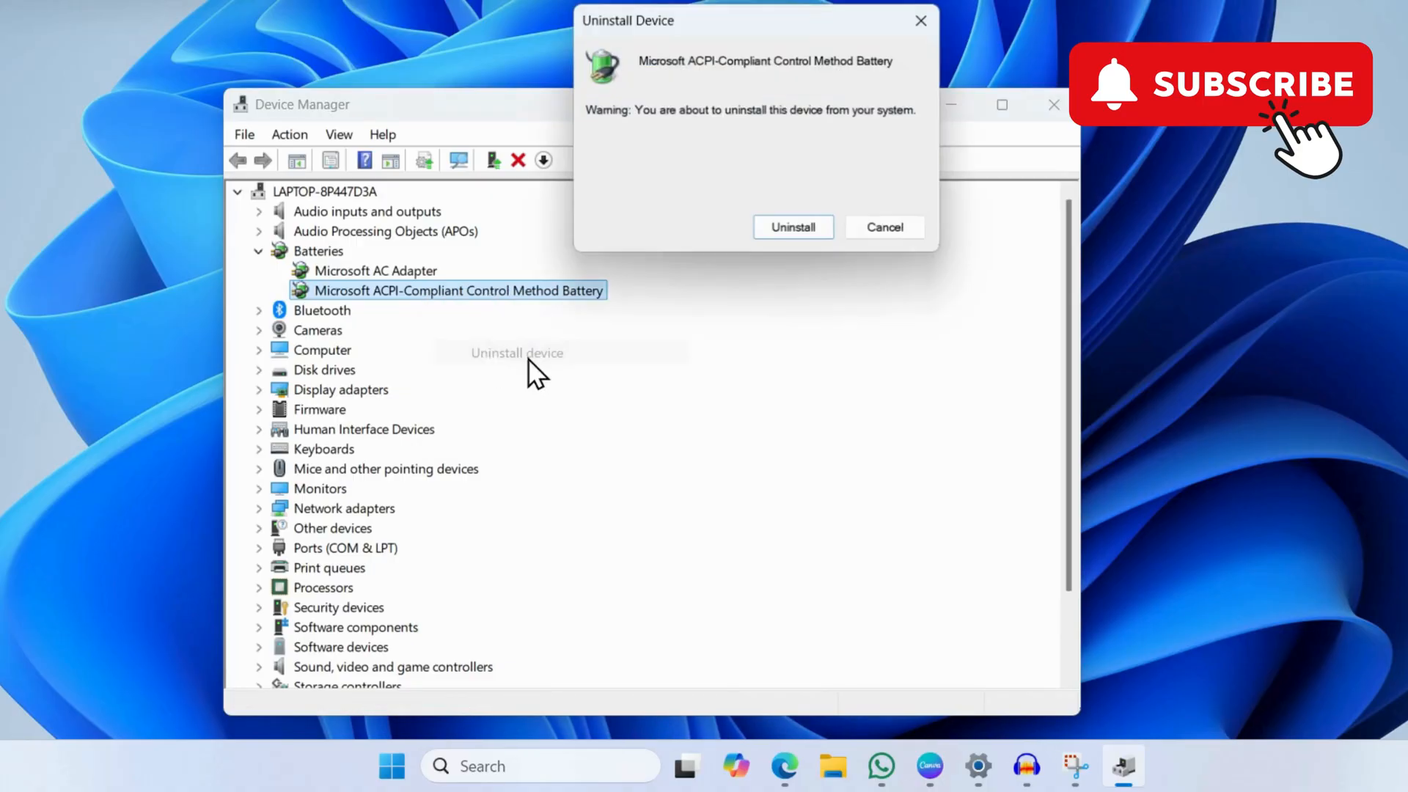
pyautogui.click(885, 228)
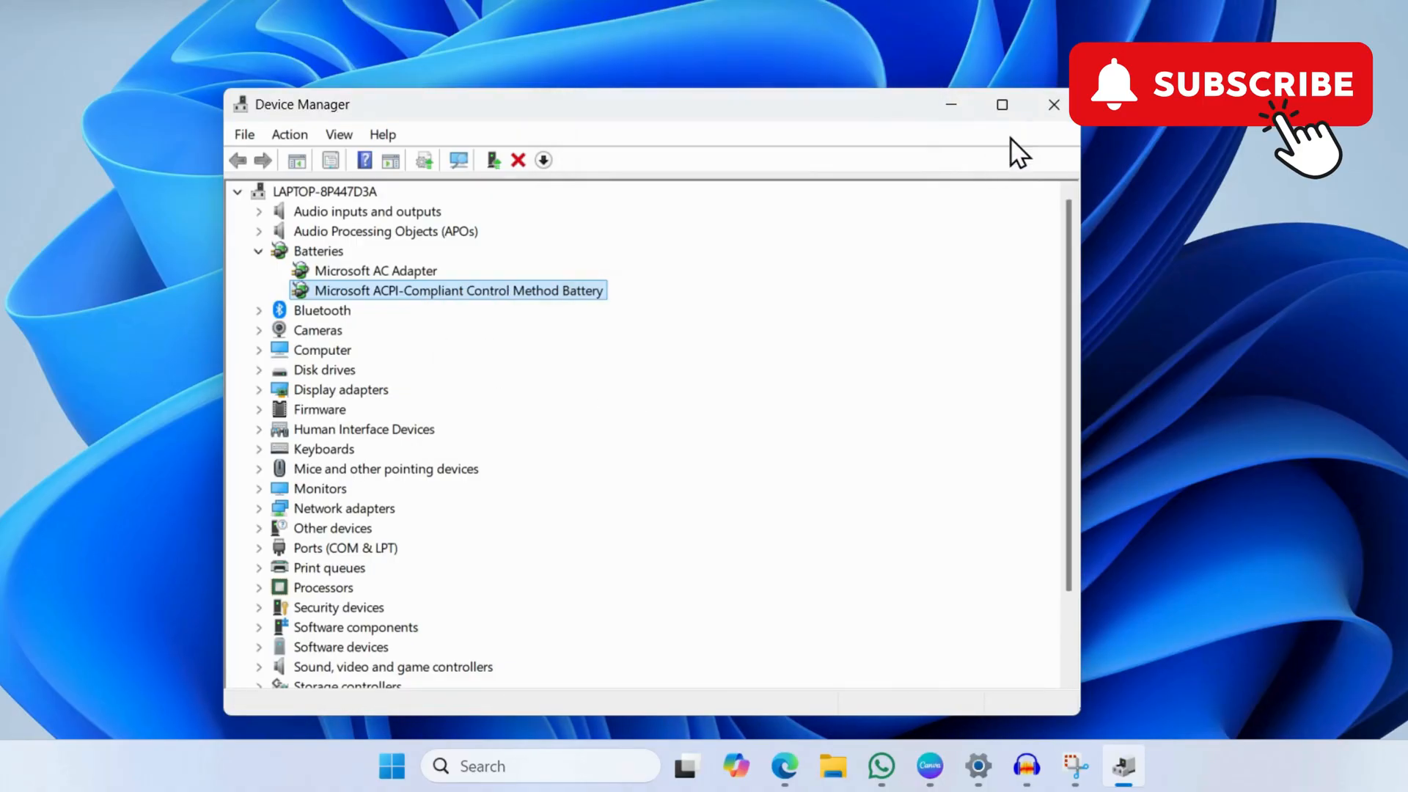
# Close Device Manager and launch Terminal (Admin) from the Start menu
pyautogui.click(1050, 104)
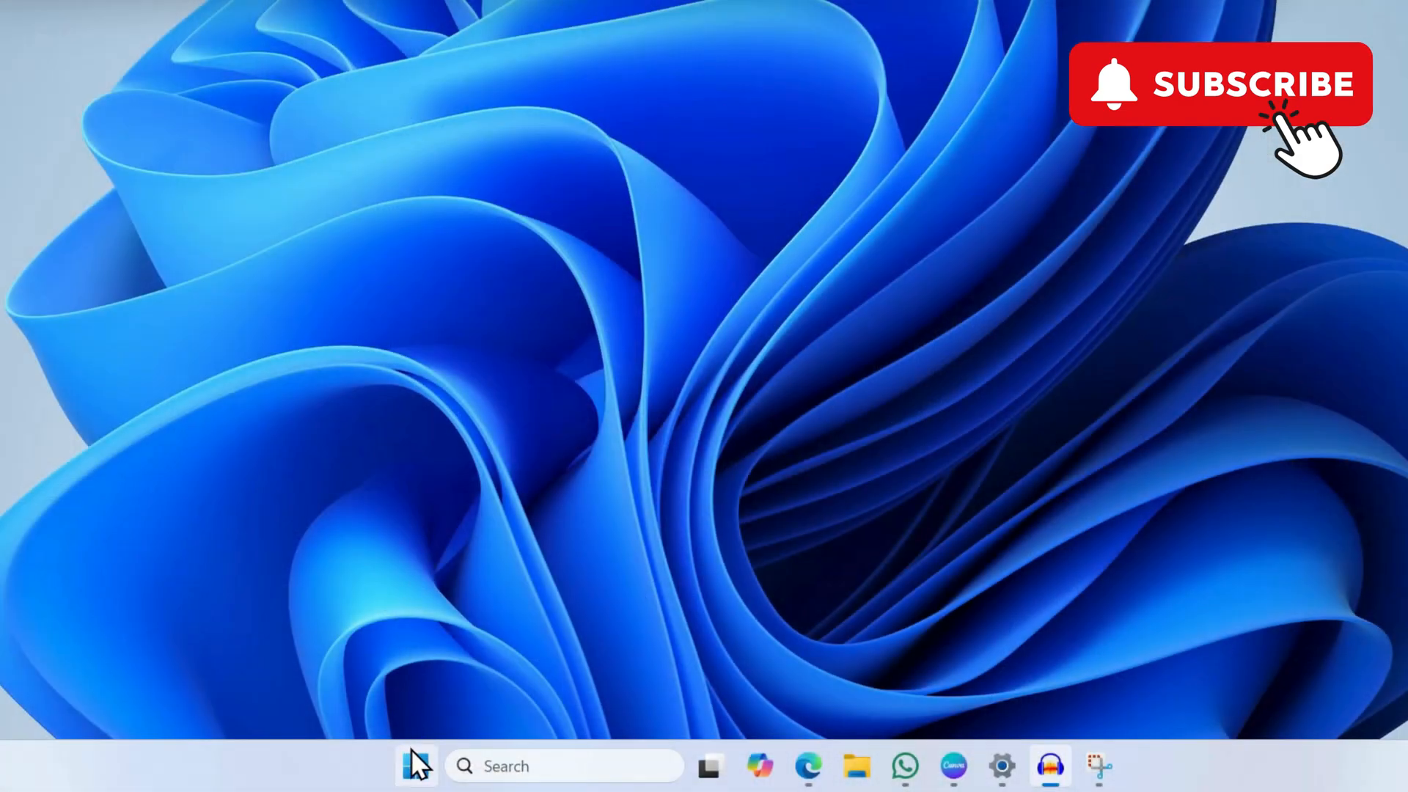
pyautogui.rightClick(414, 768)
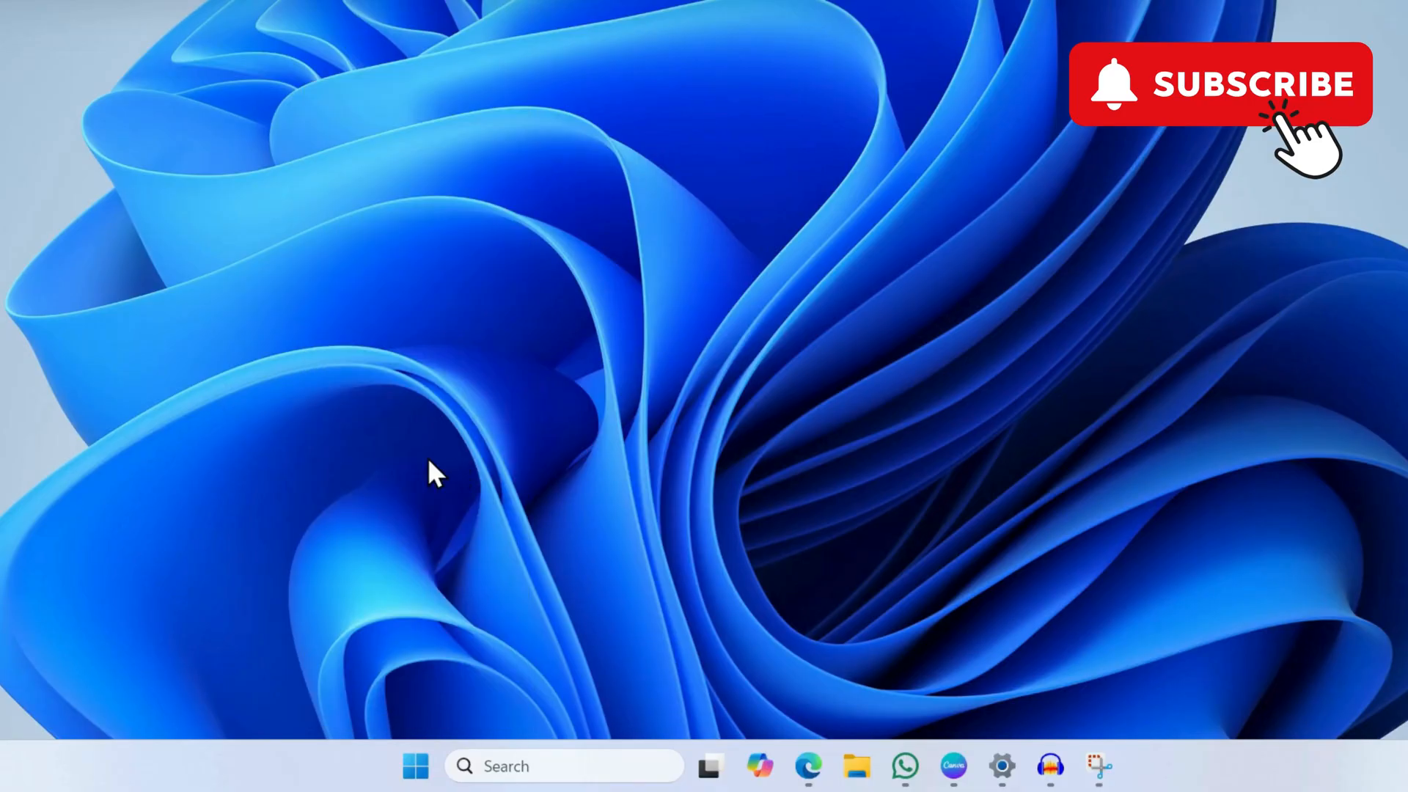
pyautogui.moveTo(594, 301)
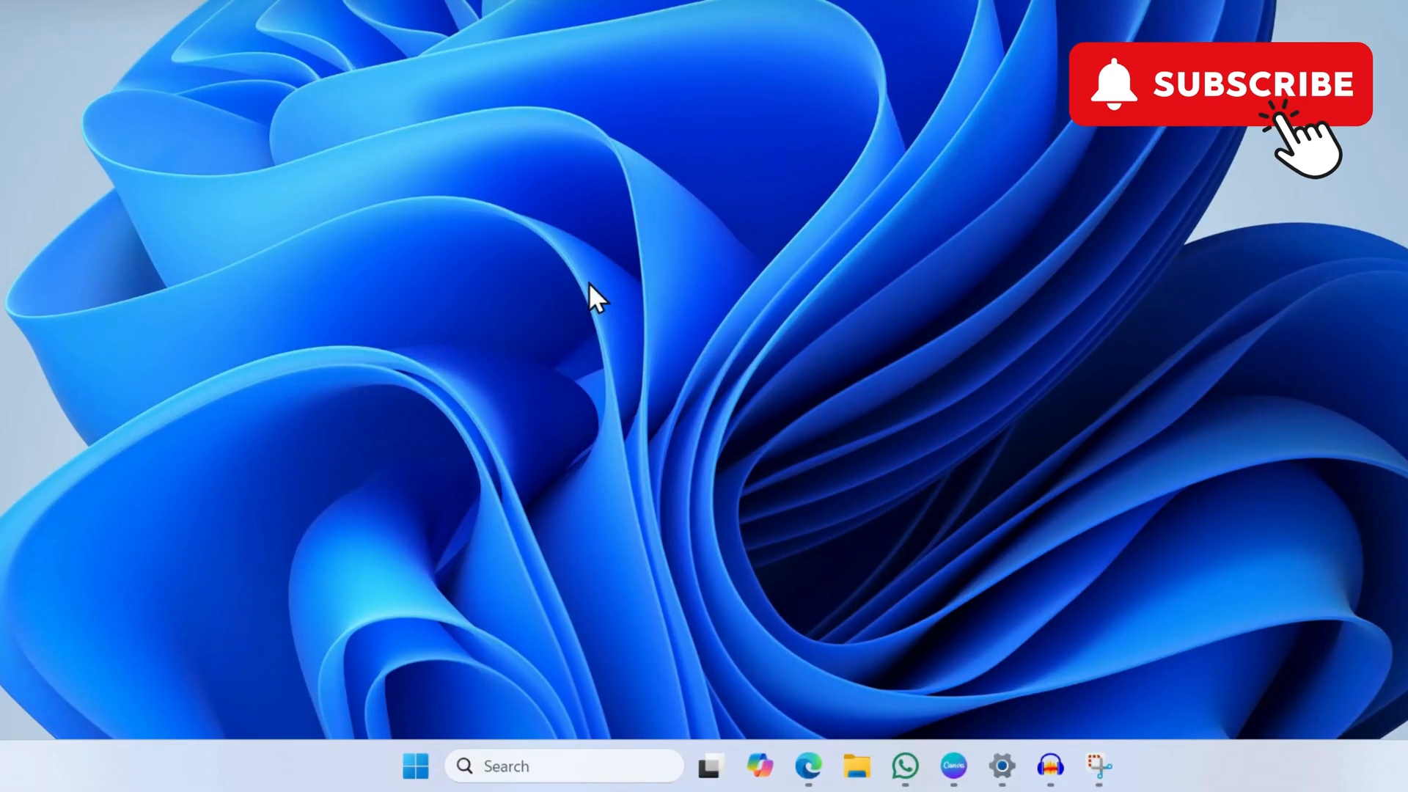
pyautogui.click(1120, 768)
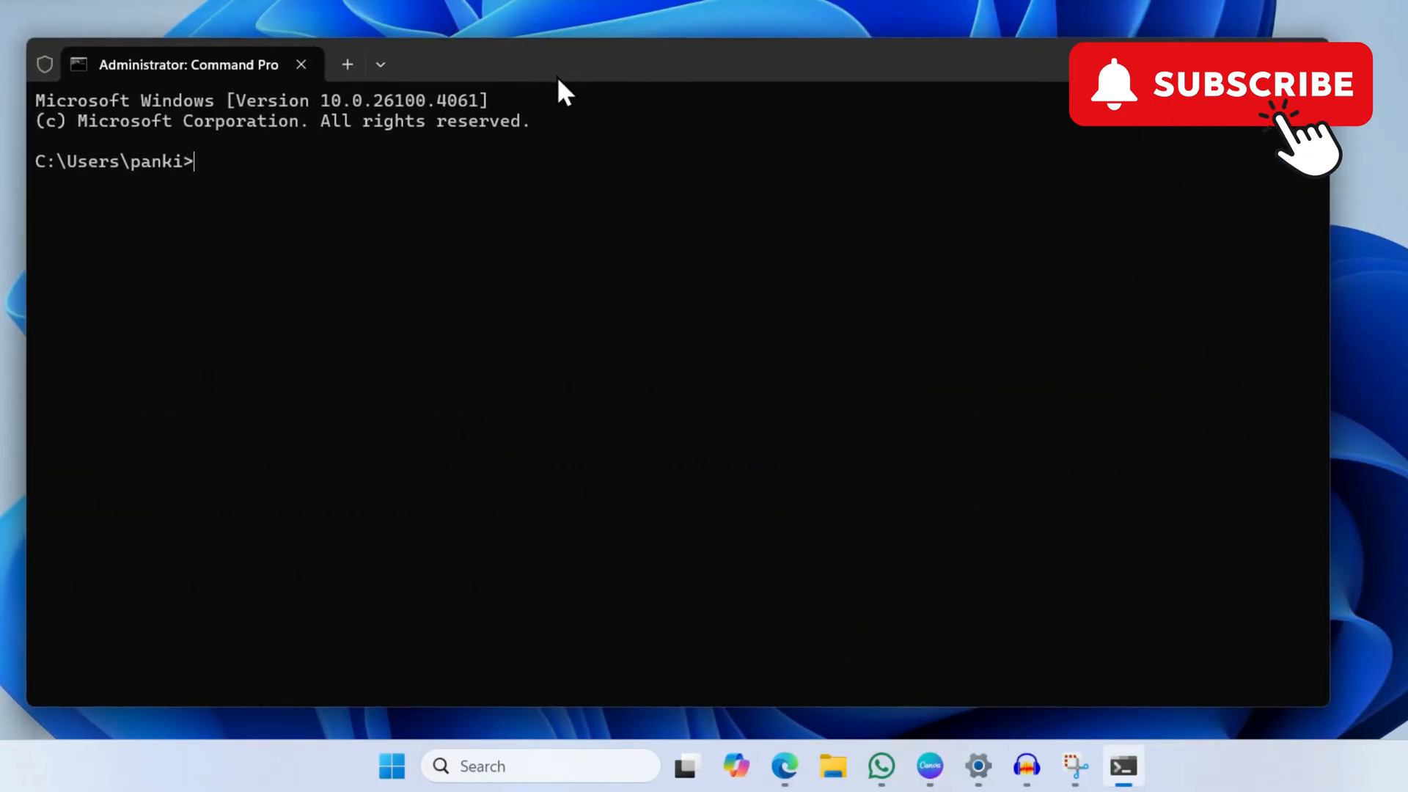
# Enter 'powercfg -restoredefaultschemes' at the administrator prompt
pyautogui.write('powercfg -restoredefaultschemes')
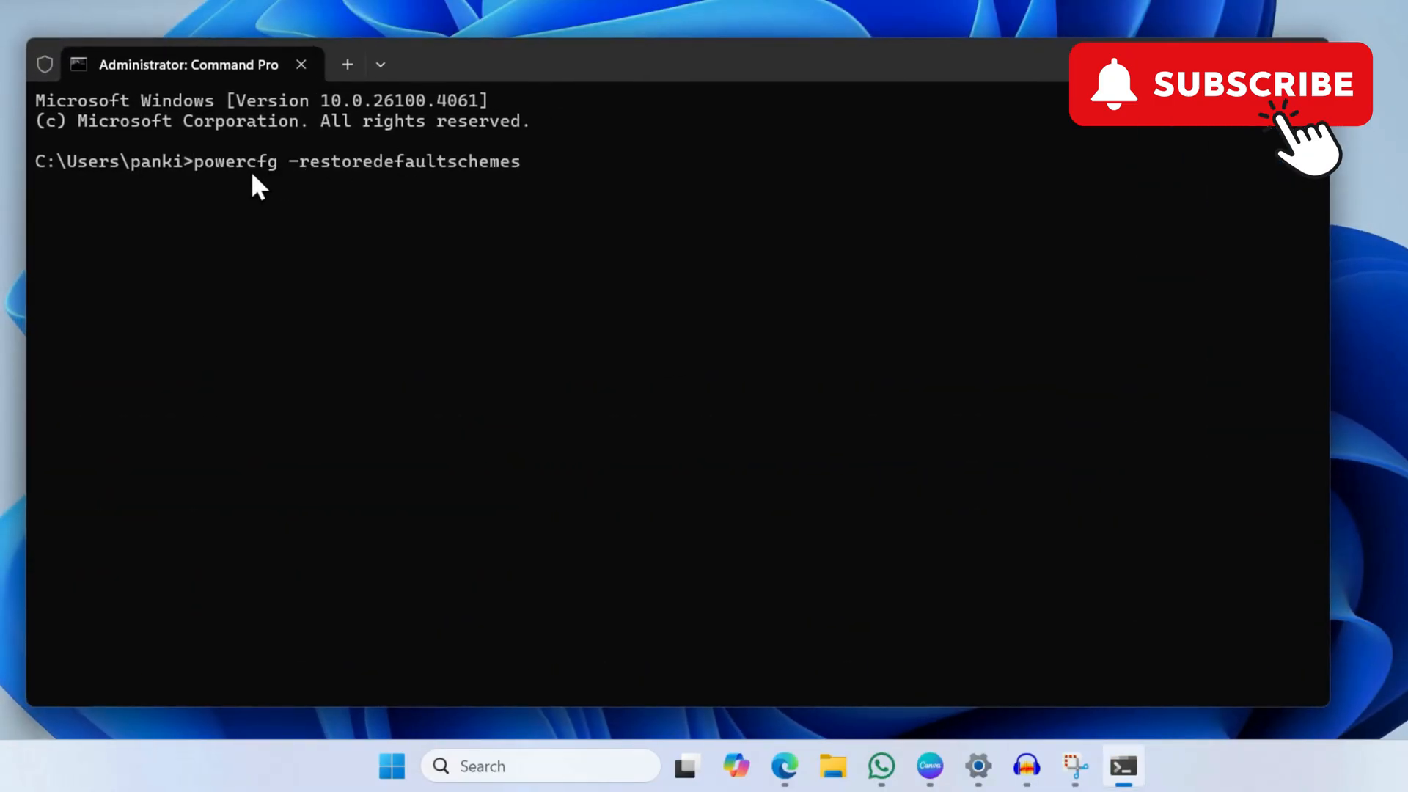
pyautogui.moveTo(368, 192)
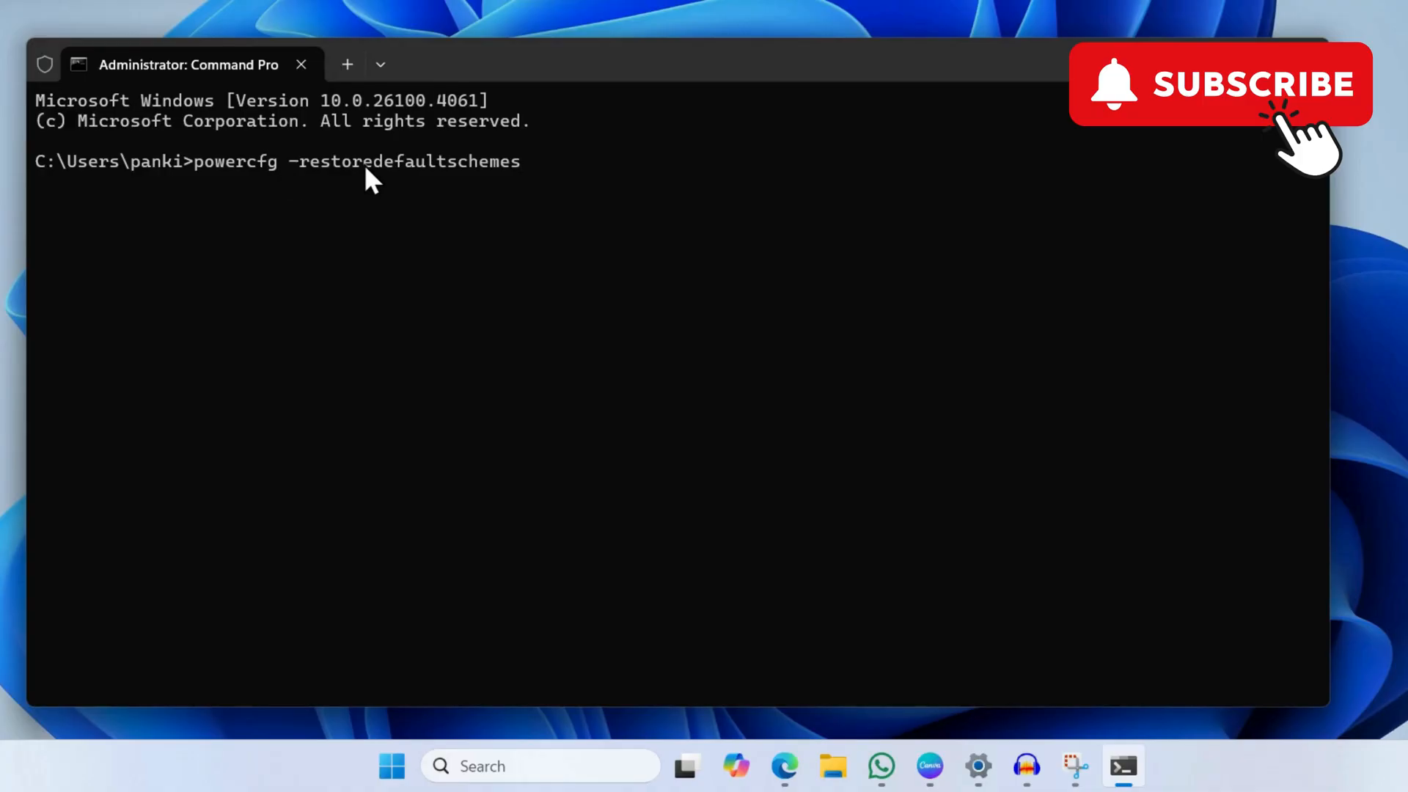
pyautogui.moveTo(418, 202)
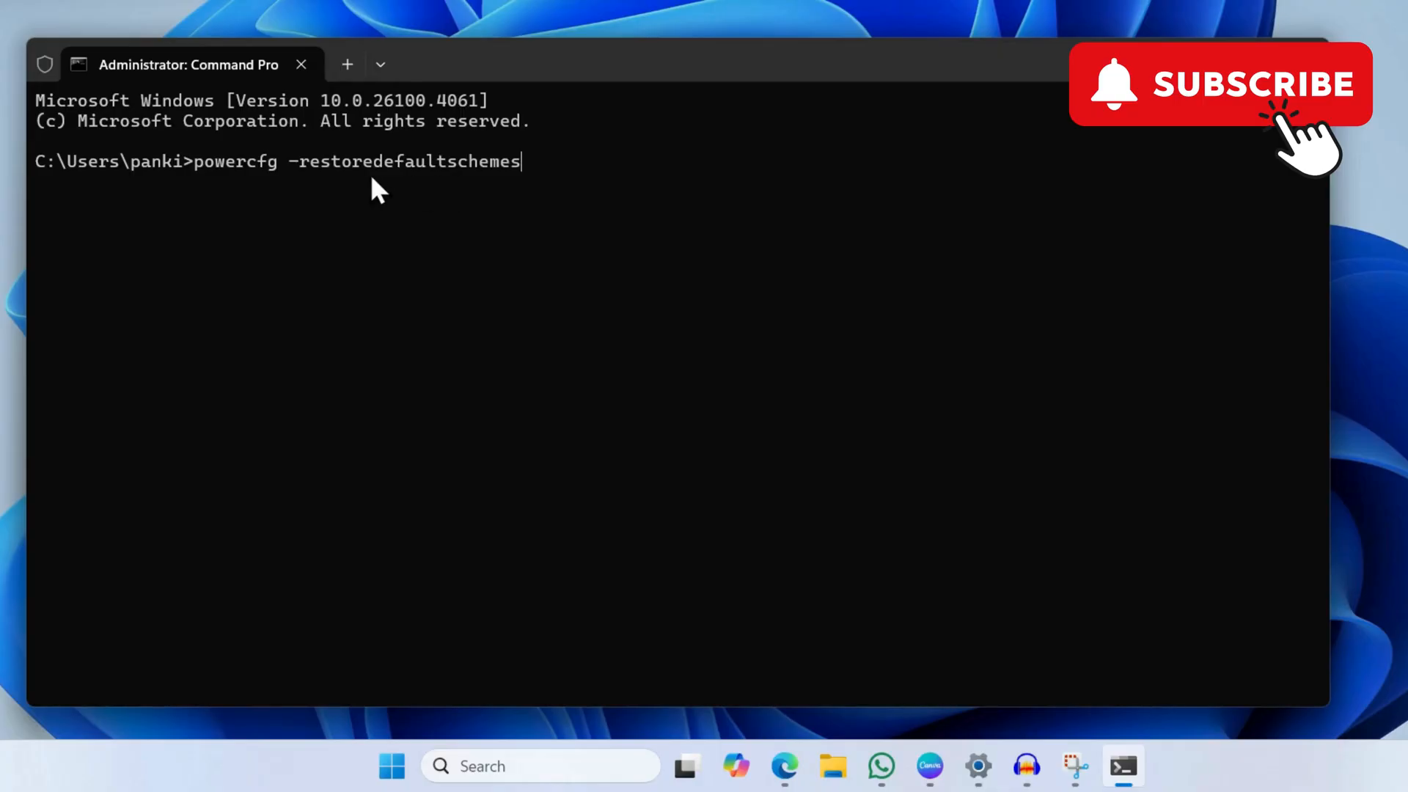
pyautogui.moveTo(428, 190)
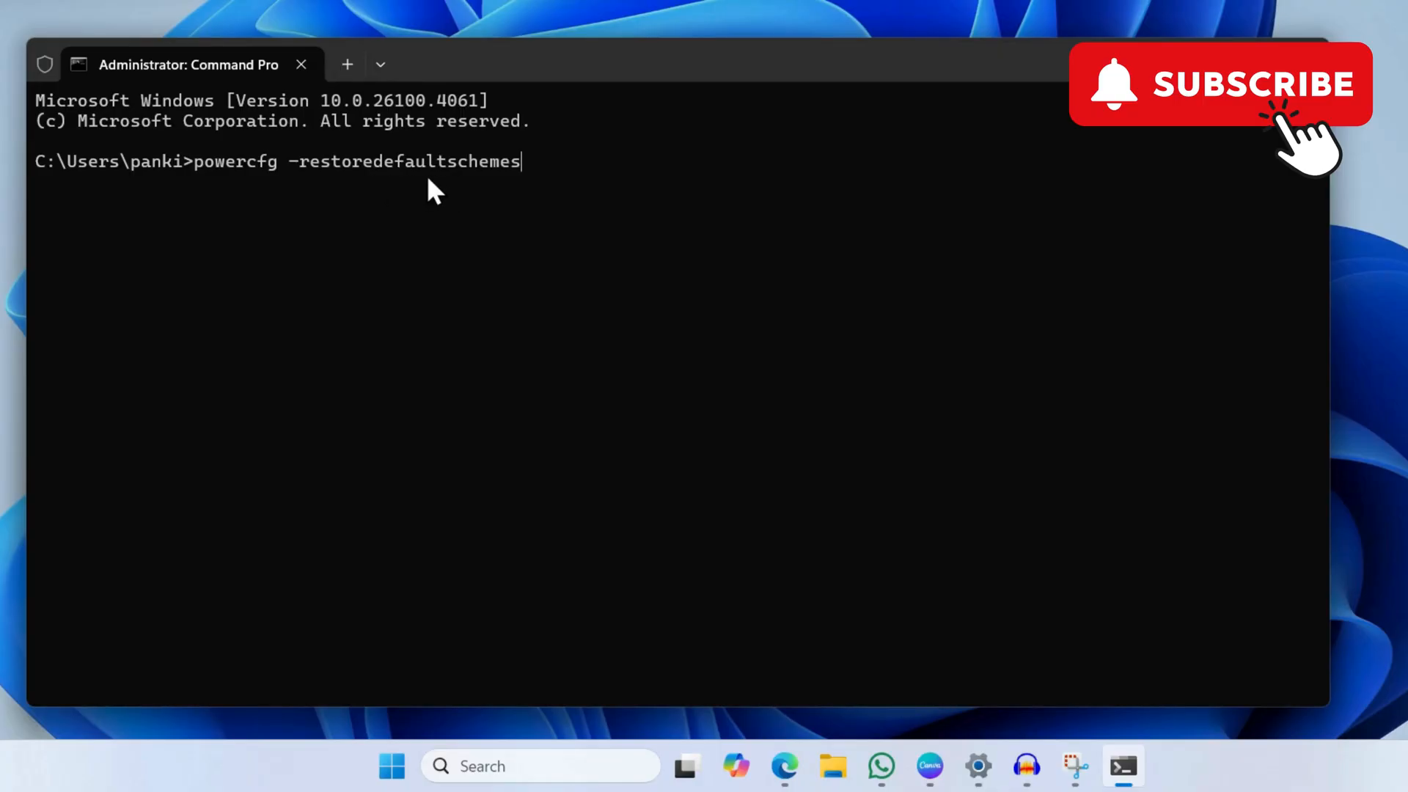